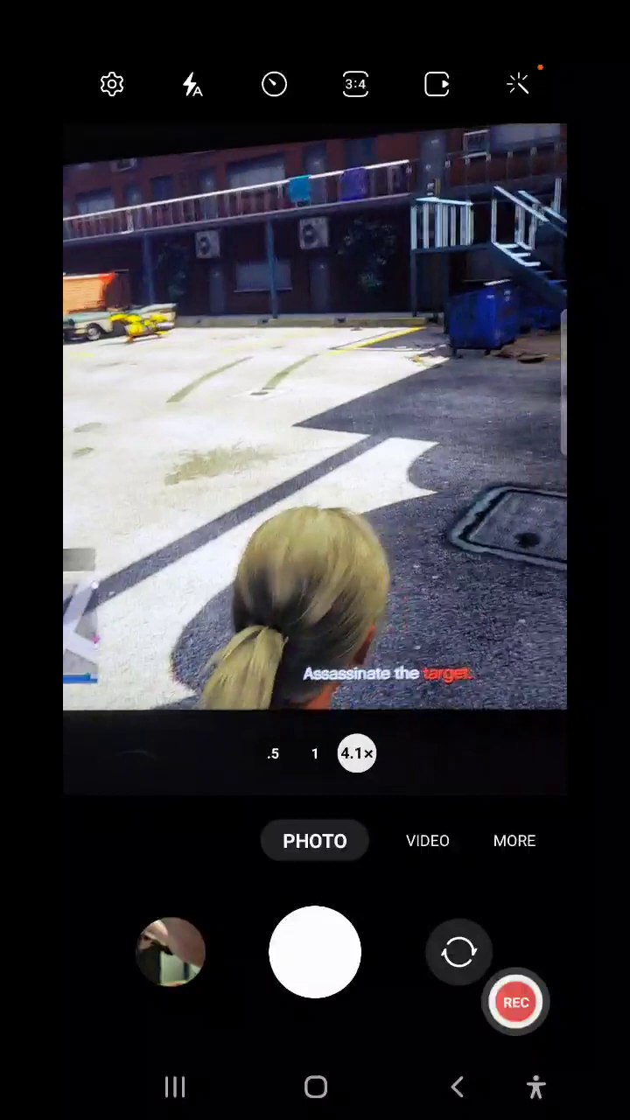
Scroll Your videos past recent Shorts to older uploads, reaching the copyright-claimed '08 debate update
click(357, 753)
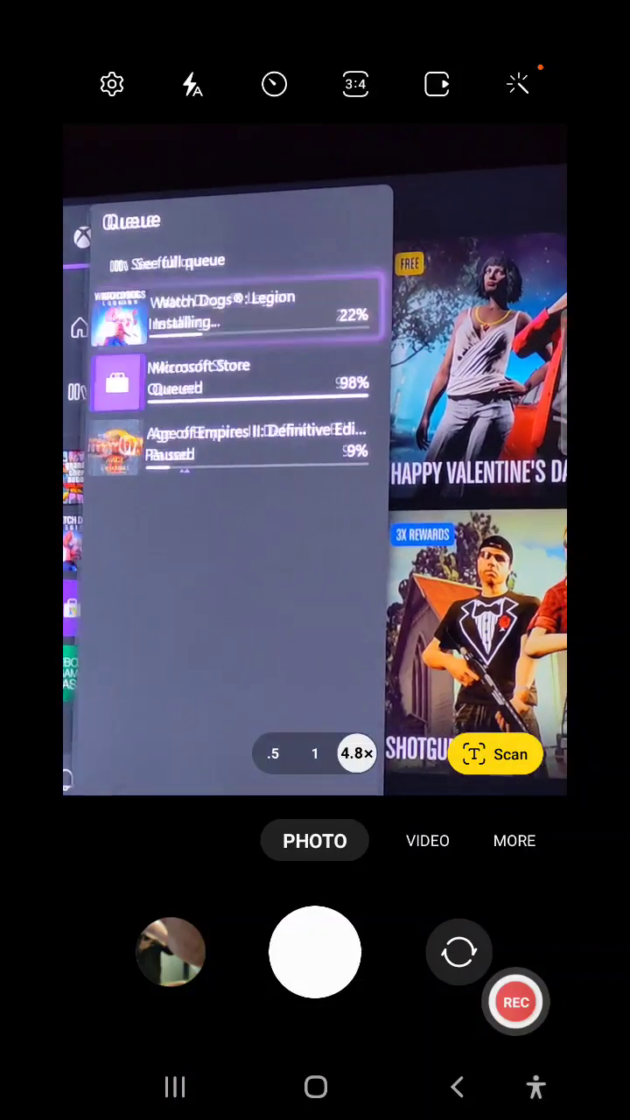
click(236, 312)
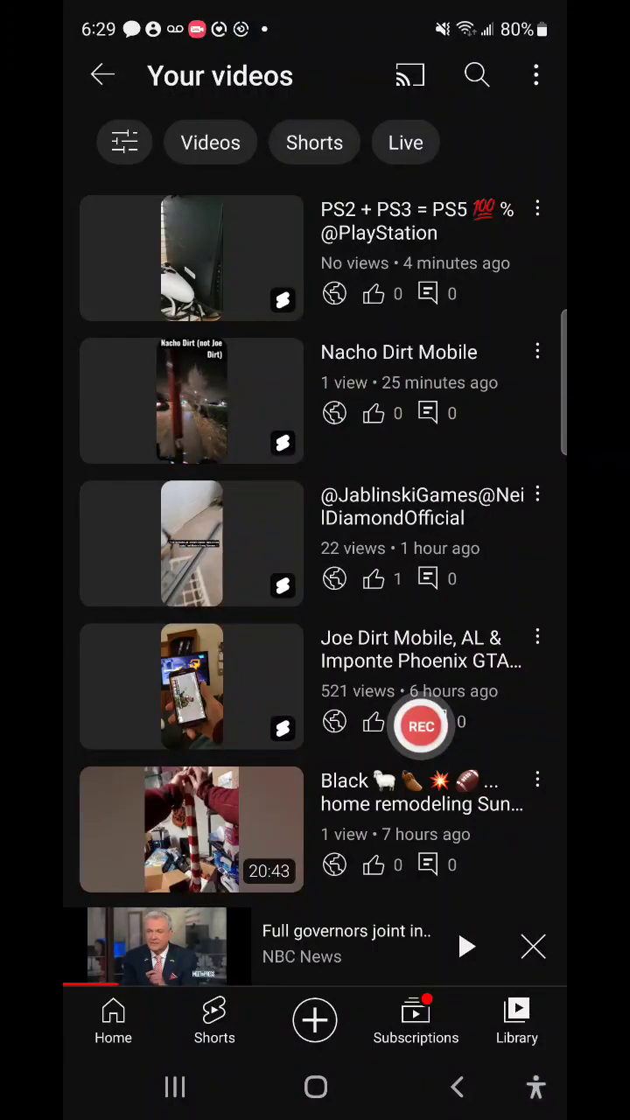
scroll(down, 3)
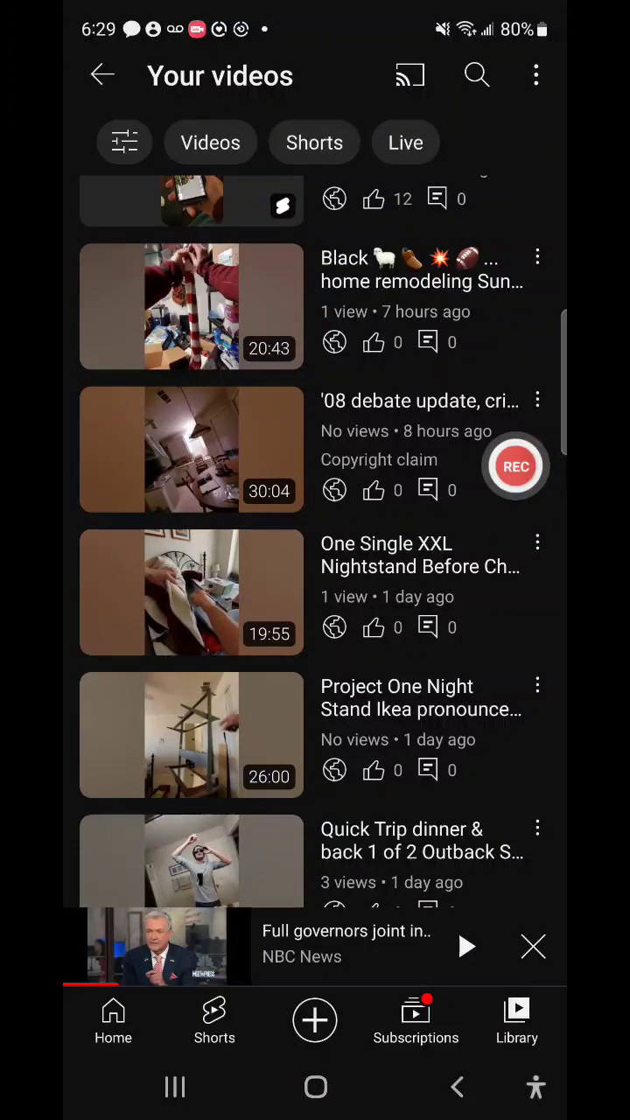
click(515, 465)
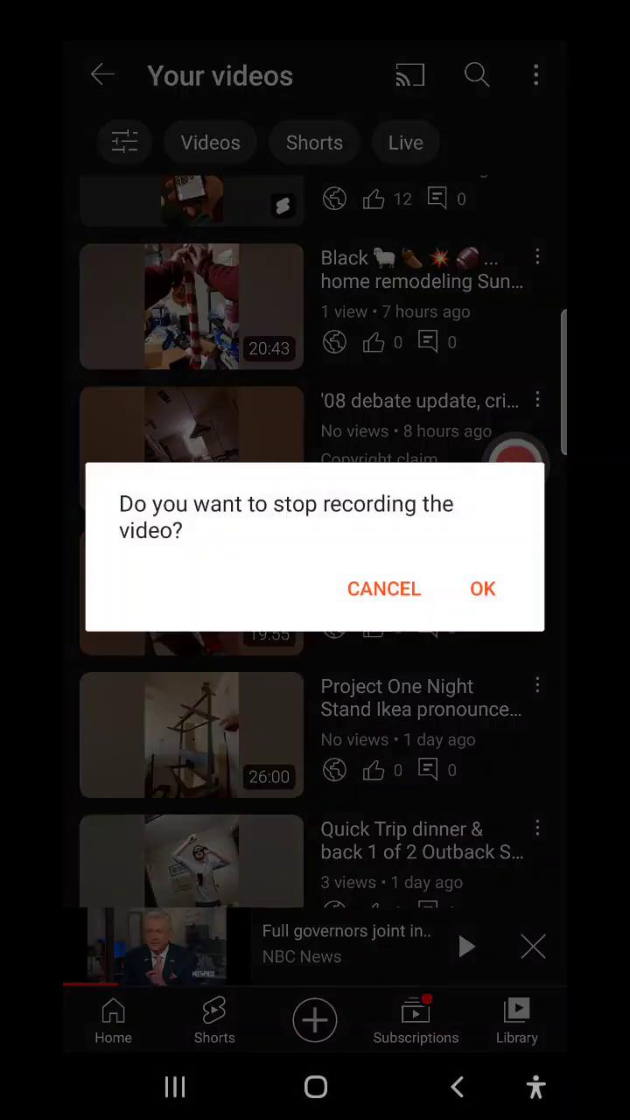